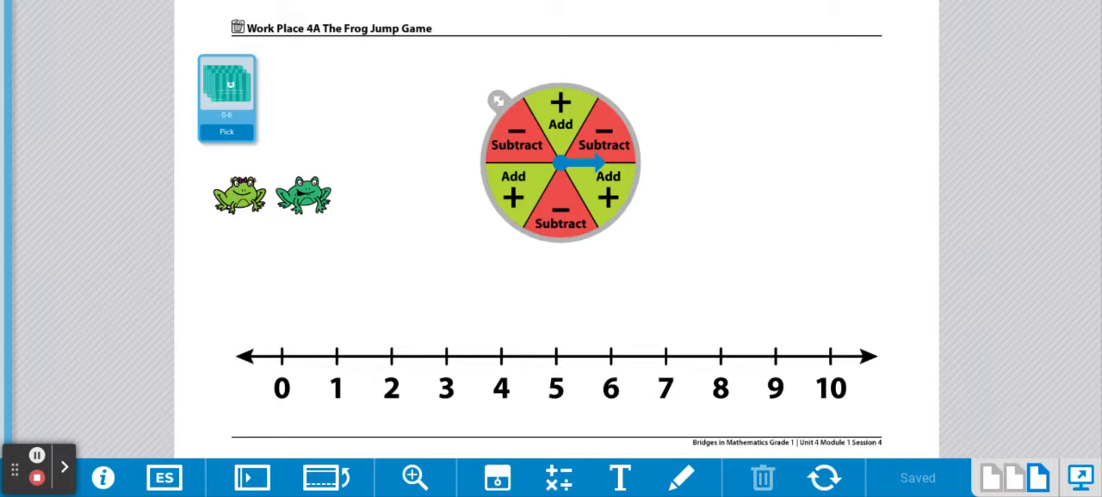
mouse_move(252, 218)
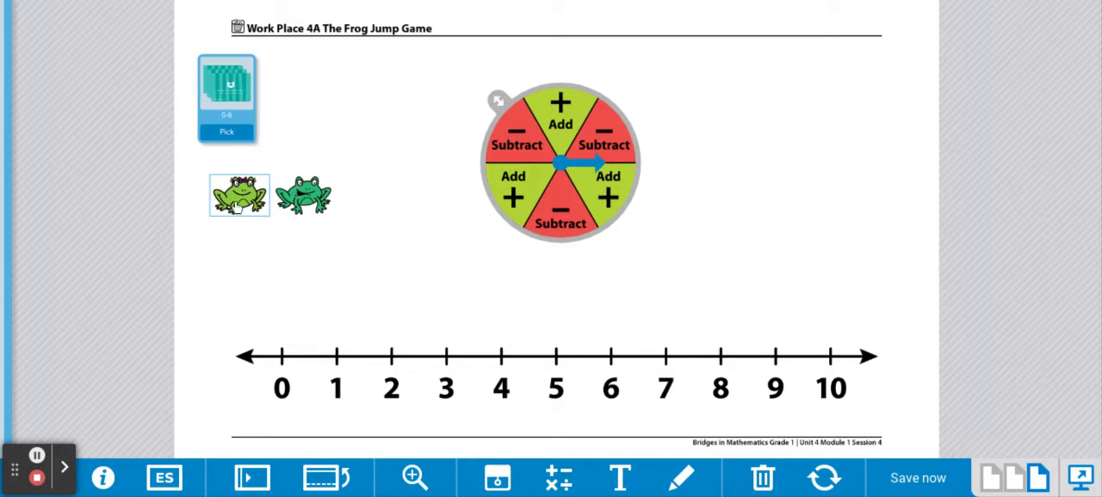
Drag the frog game piece onto the 0 mark of the number line
drag(239, 196, 271, 336)
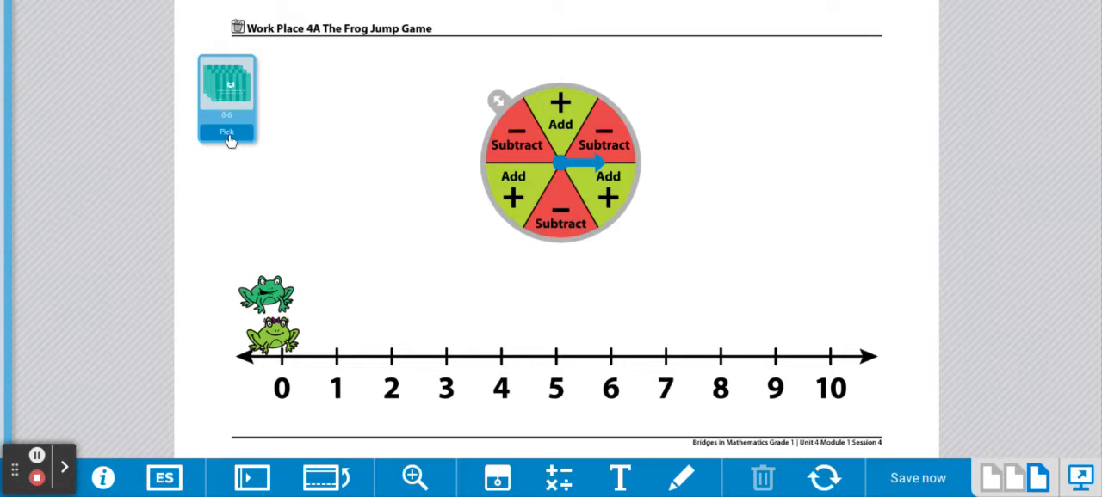
Draw cards 3 and 4, spin to Subtract, and place the 4 card beside the spinner
click(226, 131)
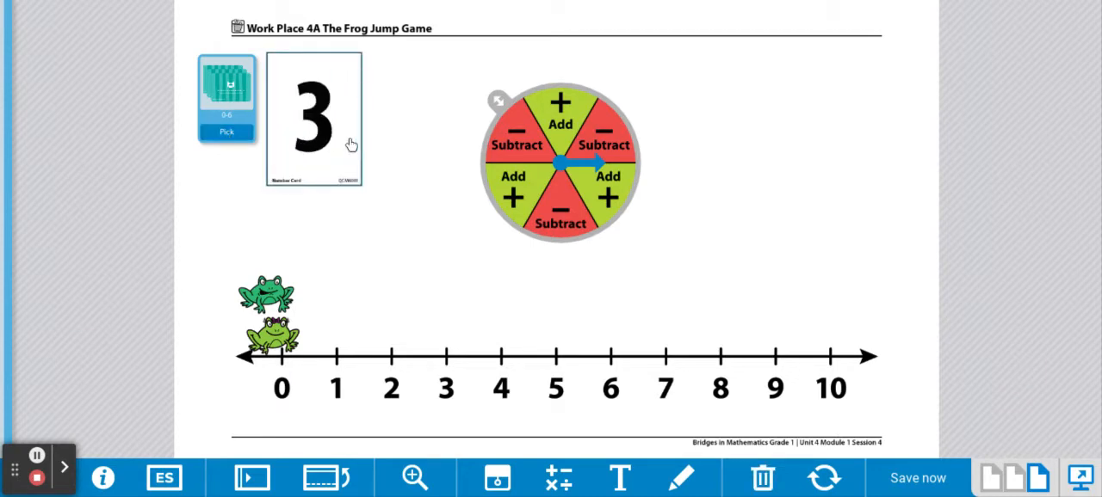
click(226, 132)
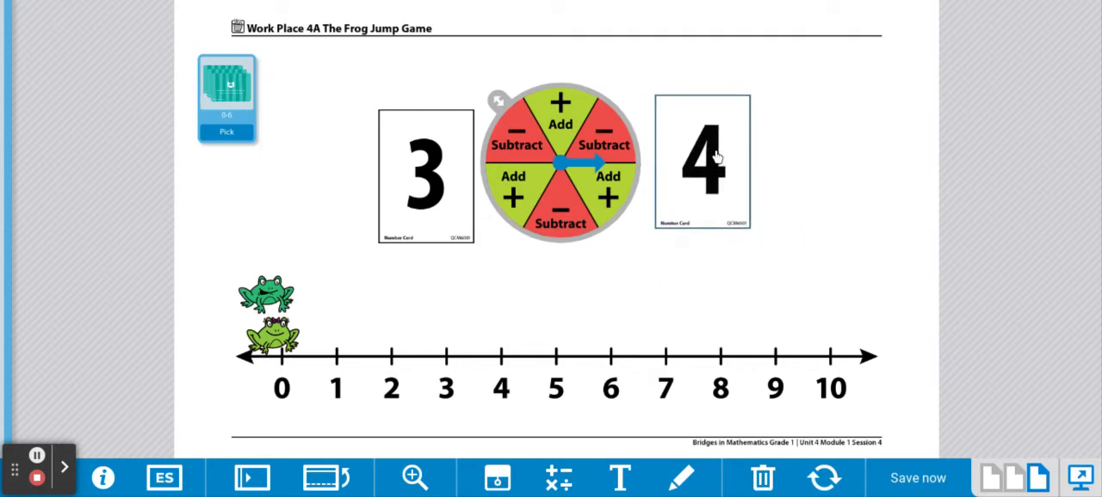
click(560, 163)
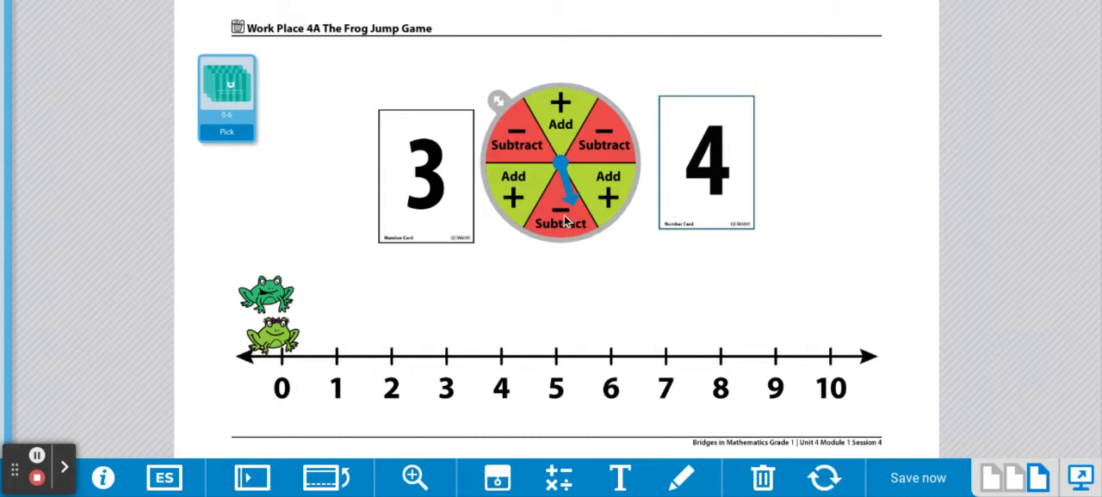
mouse_move(497, 222)
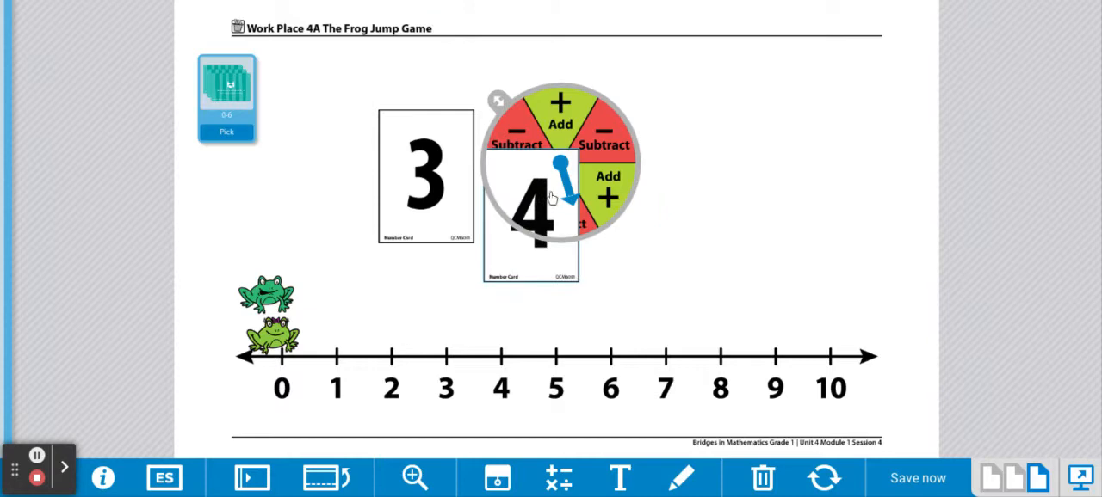
drag(531, 189, 697, 138)
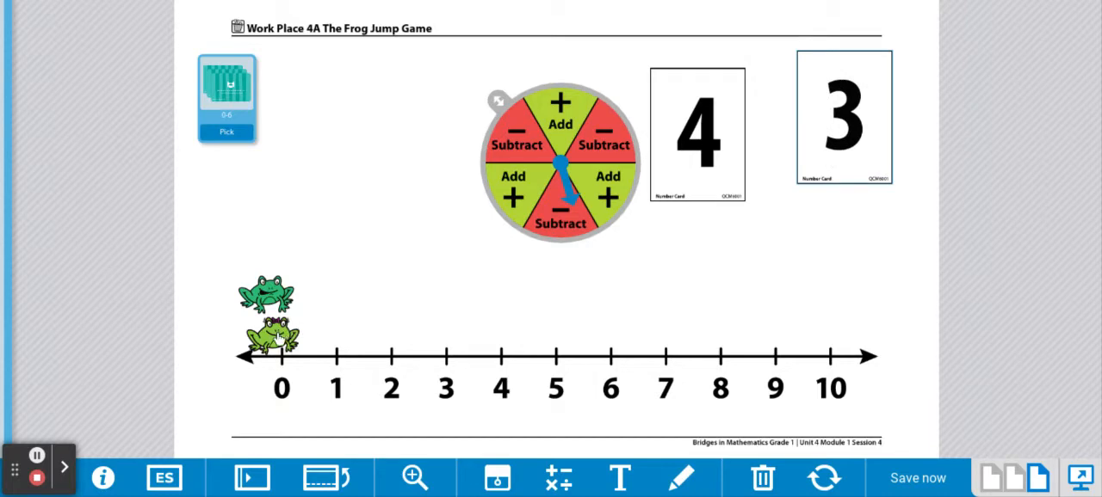
Hop the frog from 0 up to 4, then back through 3 to land on 1
drag(269, 335, 493, 346)
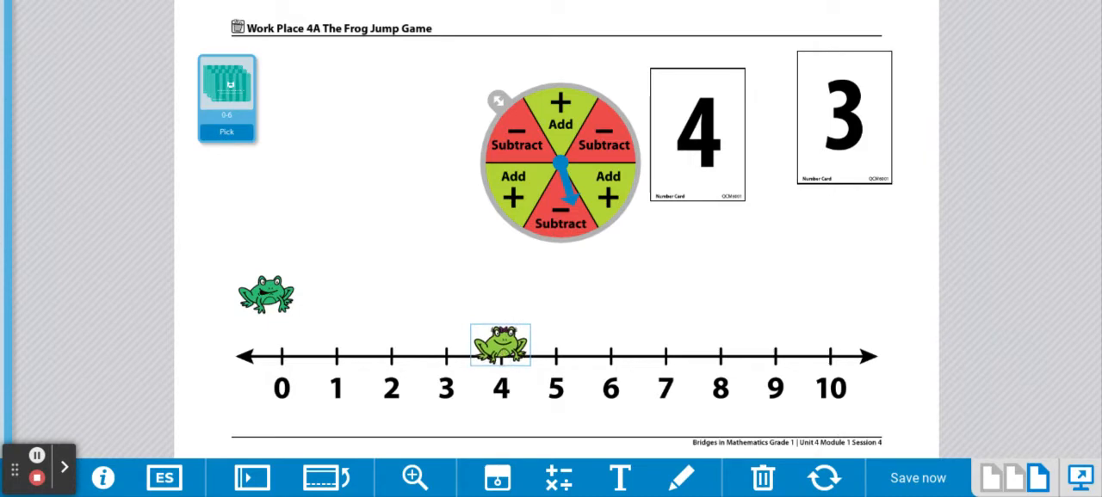
drag(500, 345, 446, 346)
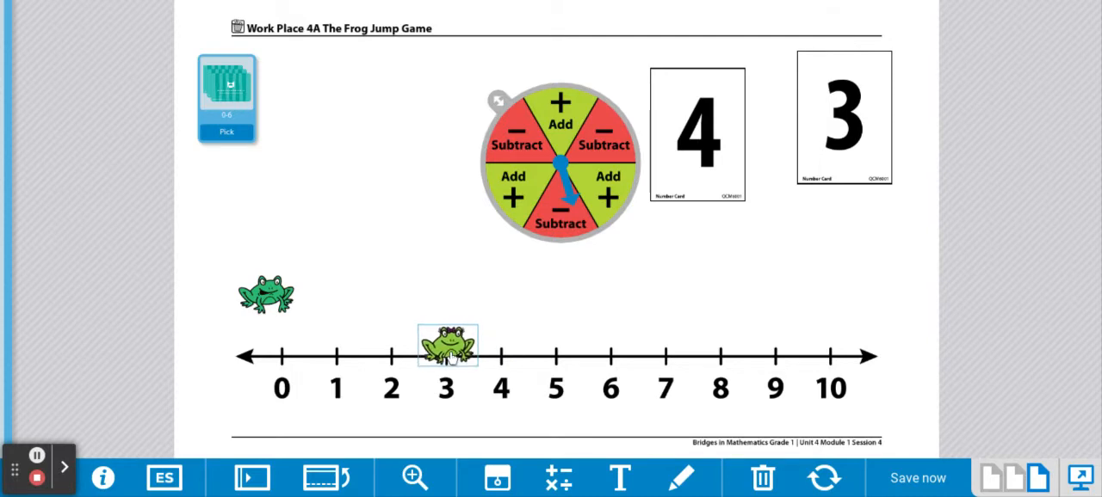
drag(447, 345, 357, 335)
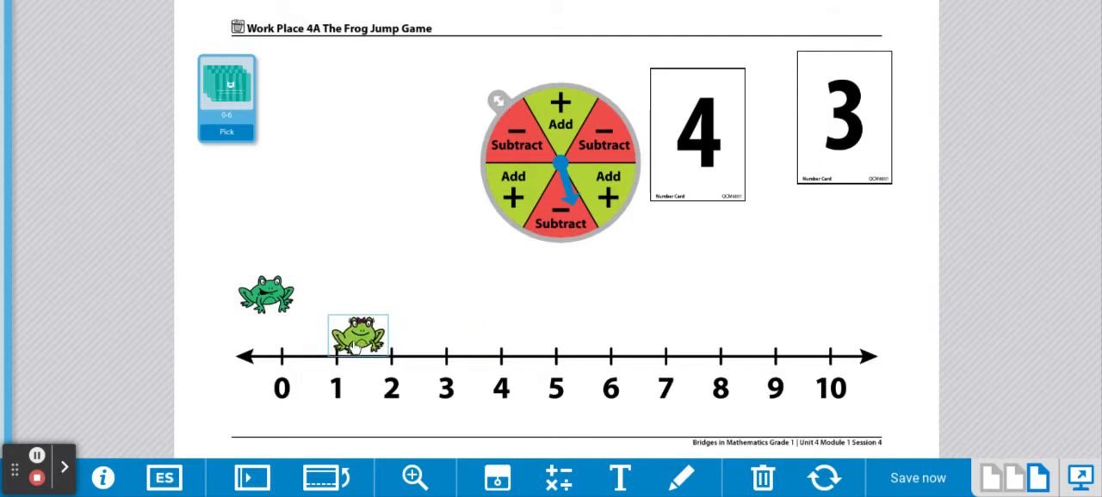
drag(358, 335, 336, 344)
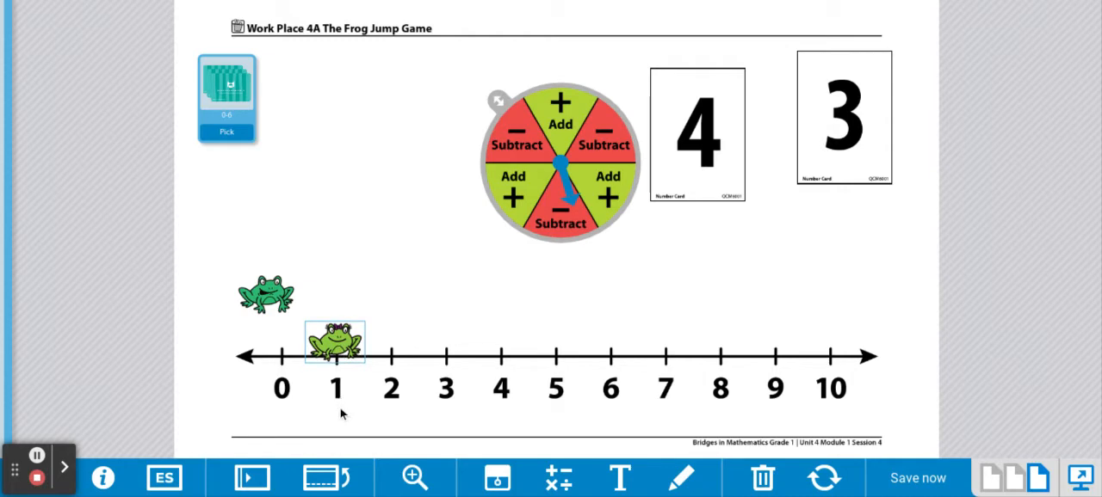
mouse_move(349, 379)
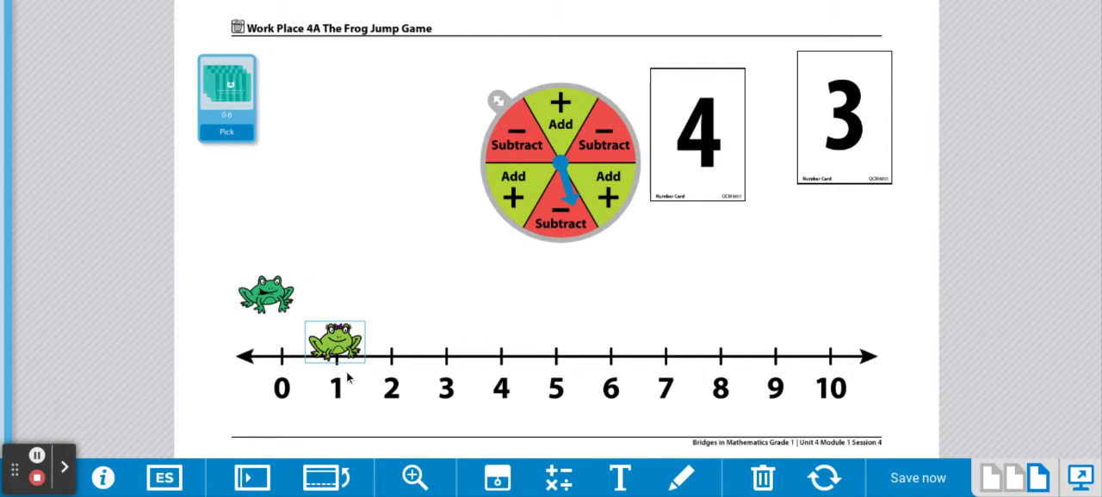
mouse_move(432, 422)
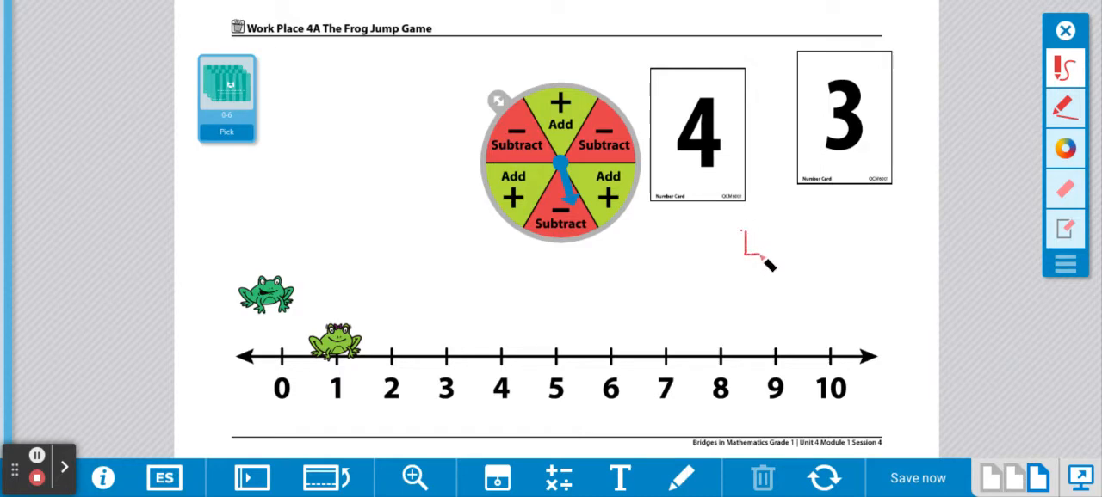
Handwrite 4 − 3 = 1 in red beside the cards, then erase it
drag(753, 232, 753, 271)
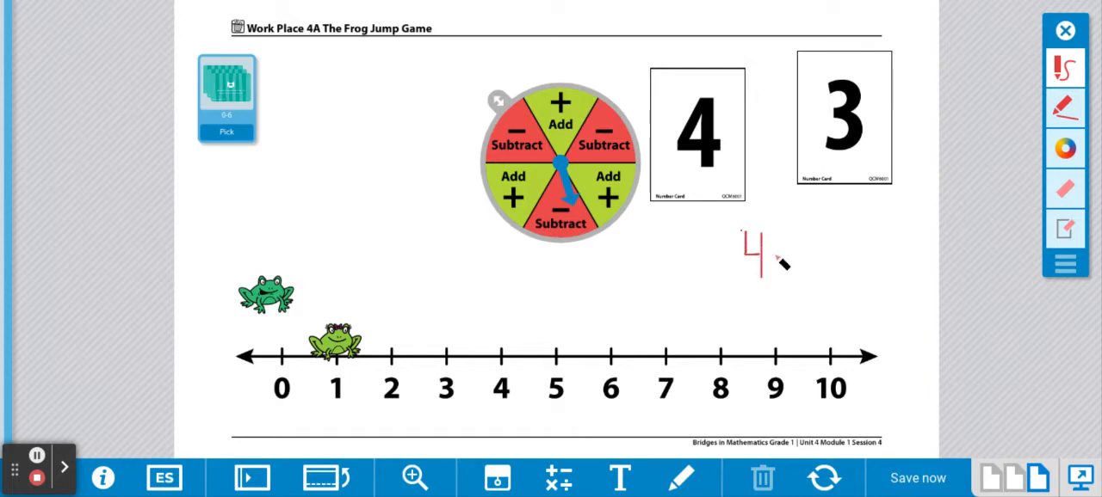
drag(770, 249, 800, 241)
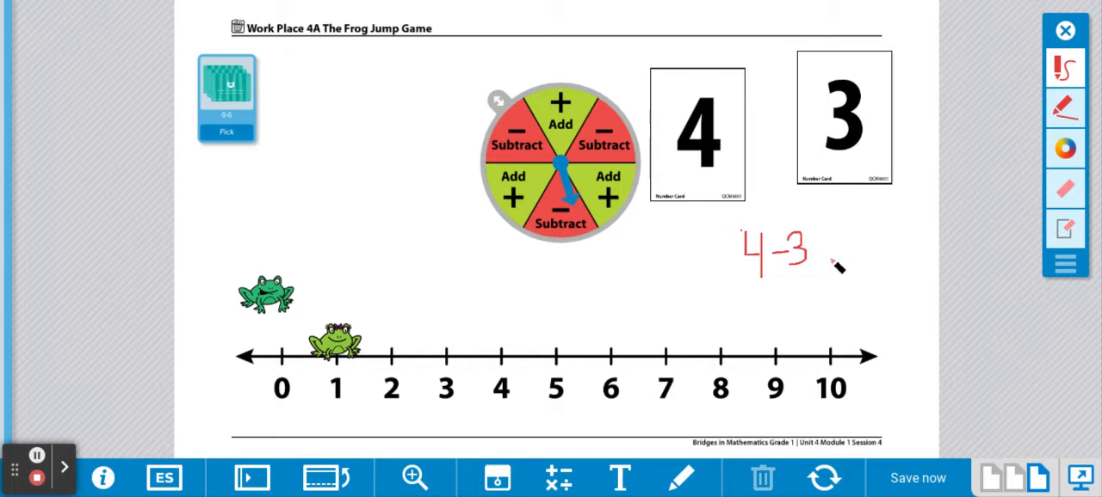
drag(814, 254, 826, 258)
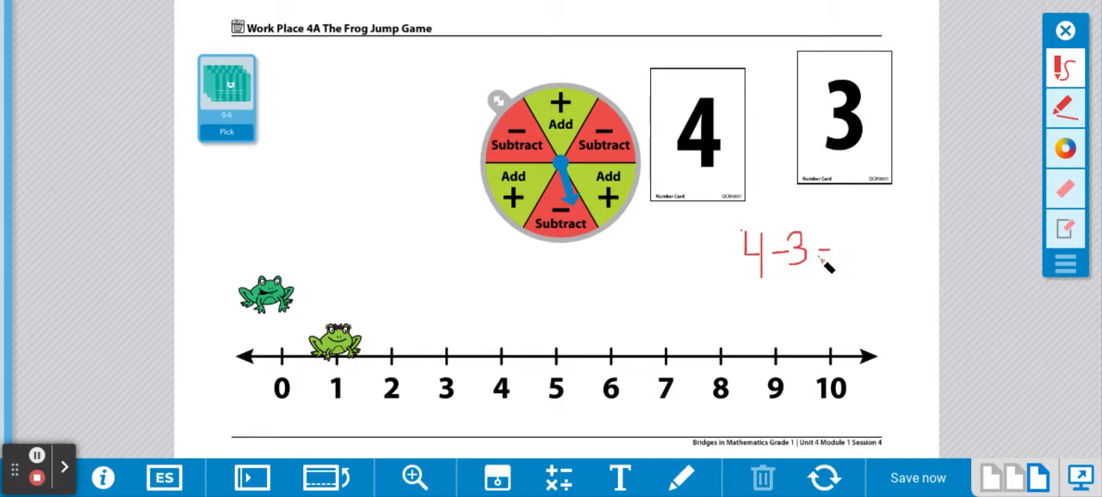
drag(848, 237, 852, 279)
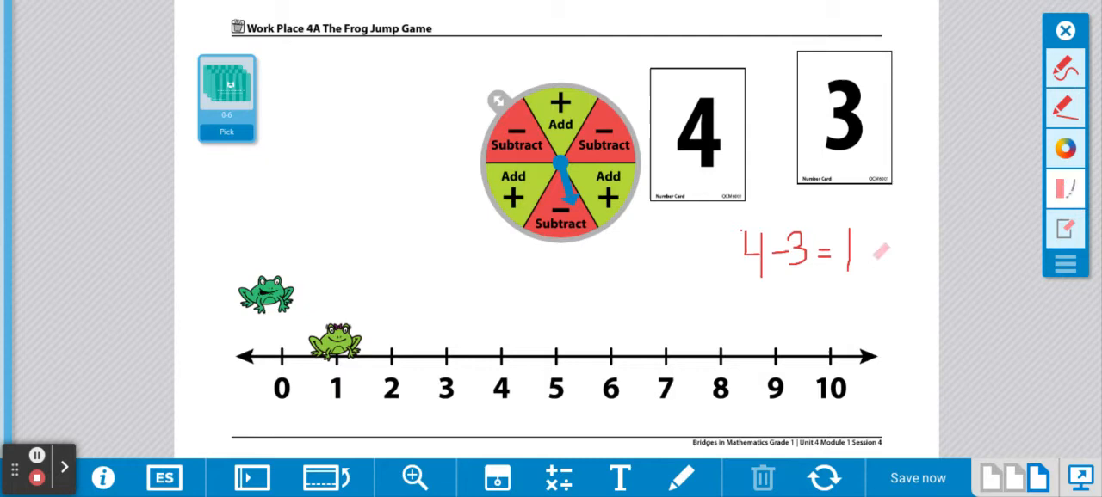
drag(848, 250, 848, 271)
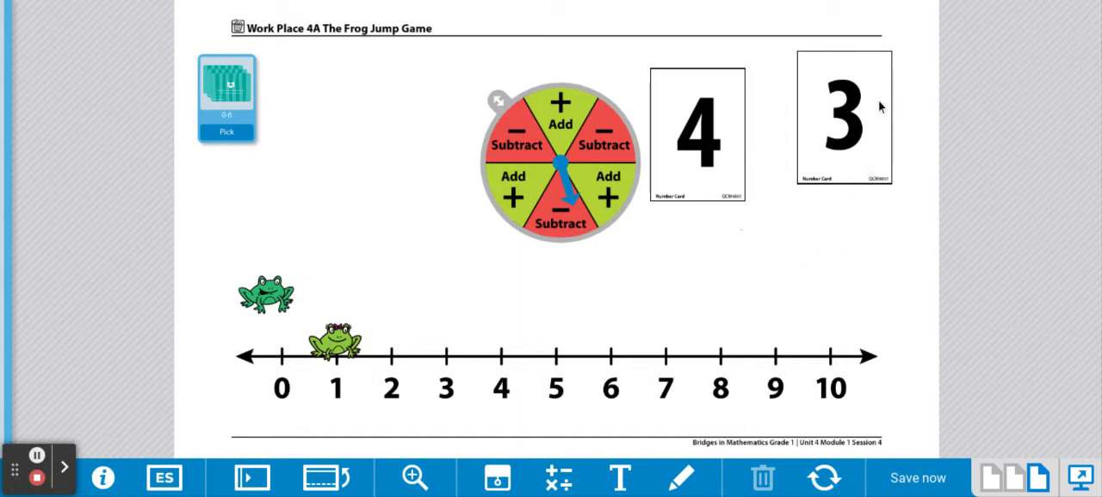
Discard cards 3 and 4, draw 0 and 5, spin Add, and return the bow frog
drag(843, 116, 153, 211)
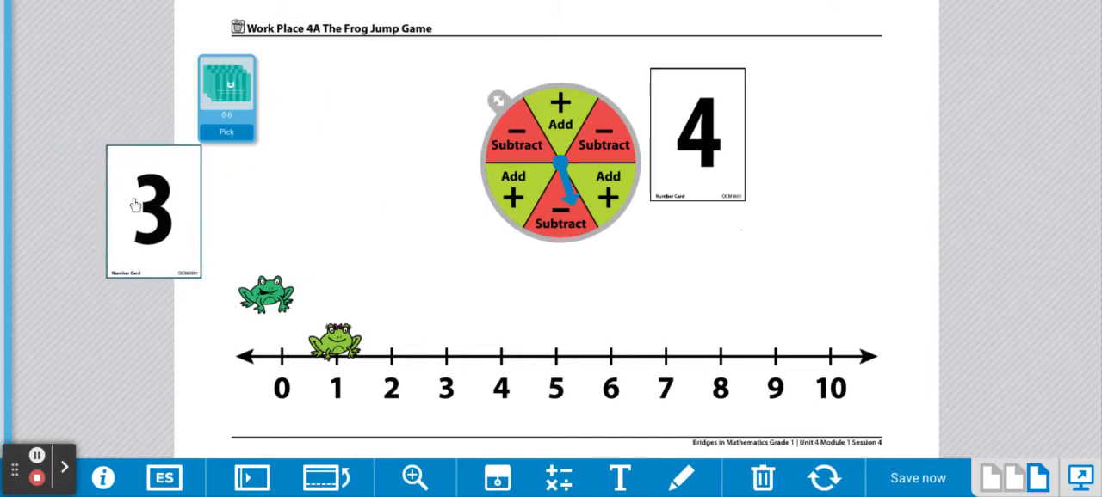
drag(697, 134, 159, 211)
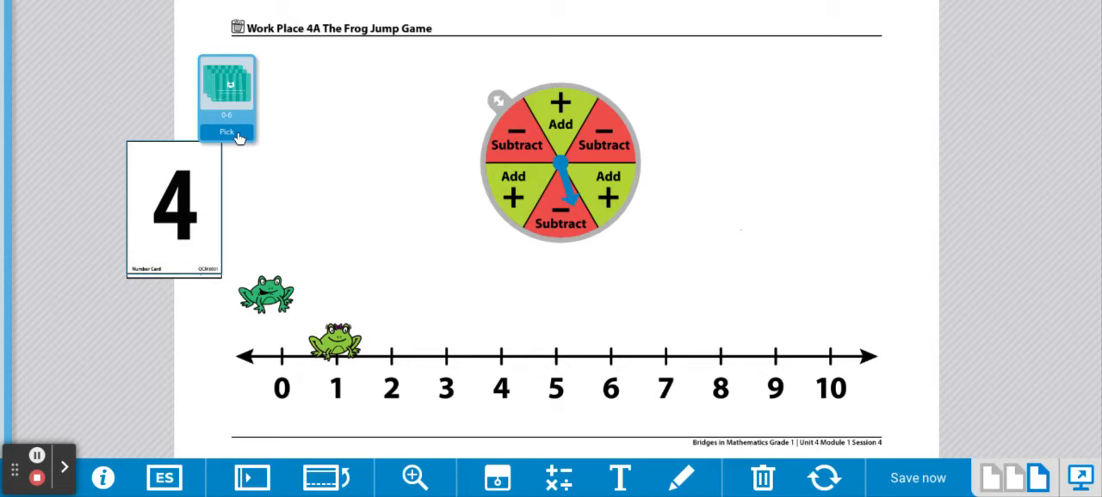
click(226, 130)
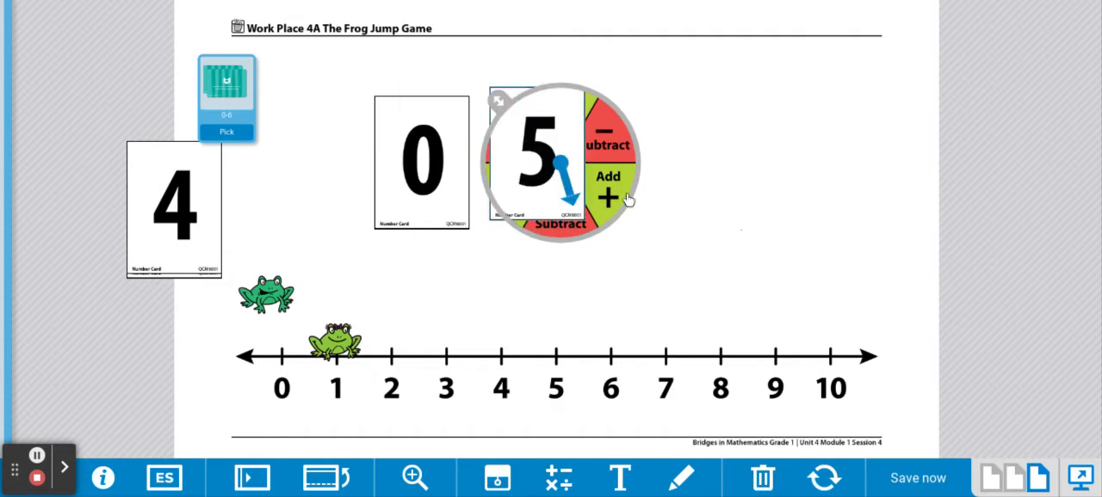
drag(534, 159, 693, 168)
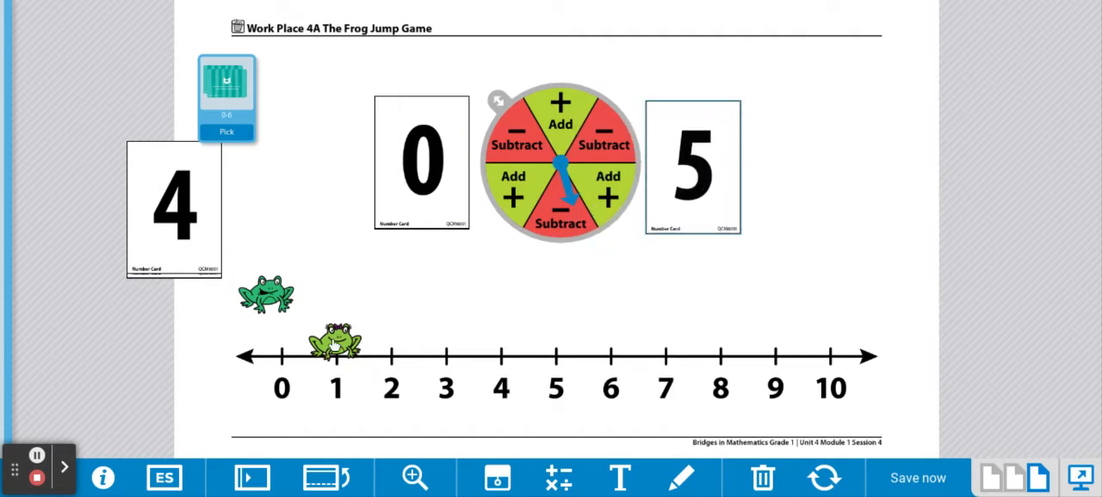
drag(335, 344, 211, 340)
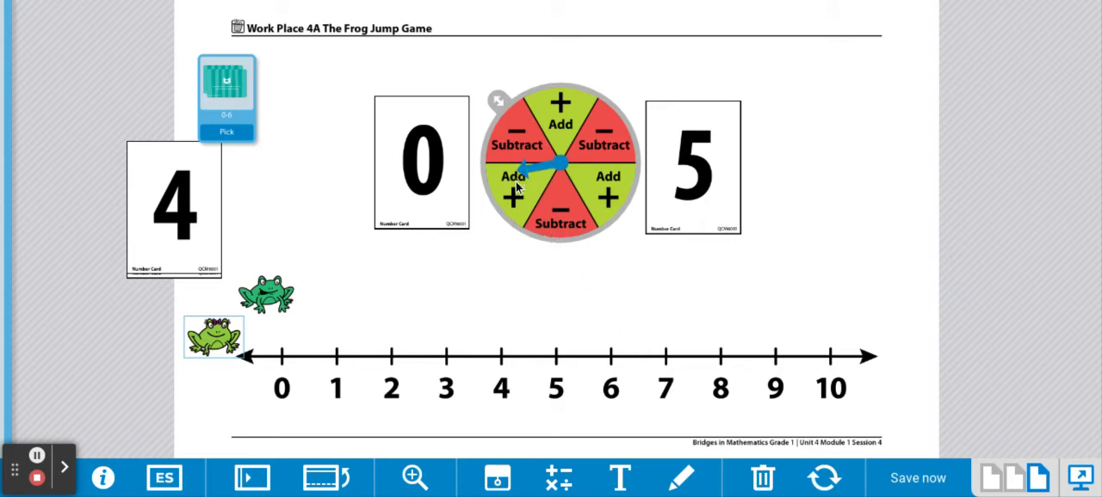
mouse_move(521, 207)
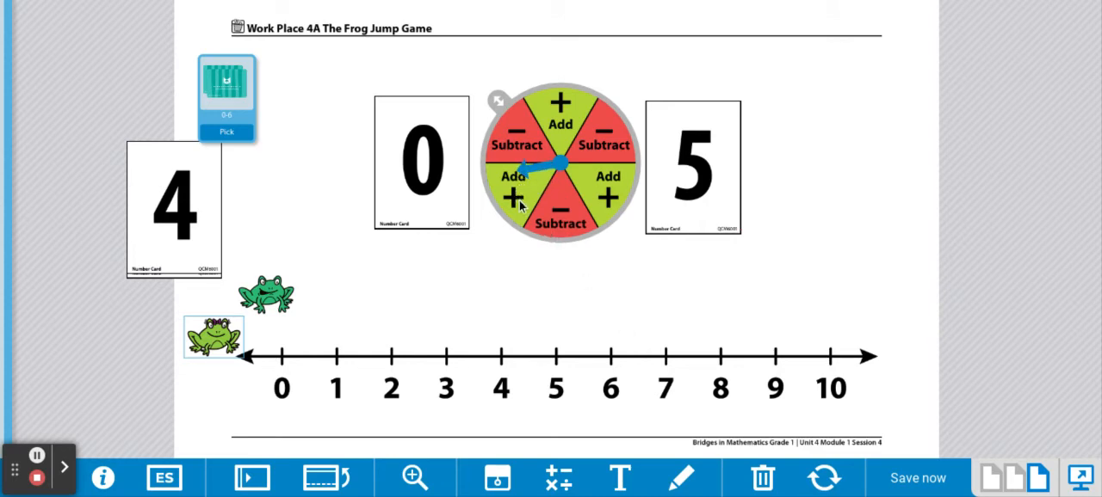
Set the plain frog at 0 and hop it through 2 and 3 to 5
drag(214, 336, 277, 340)
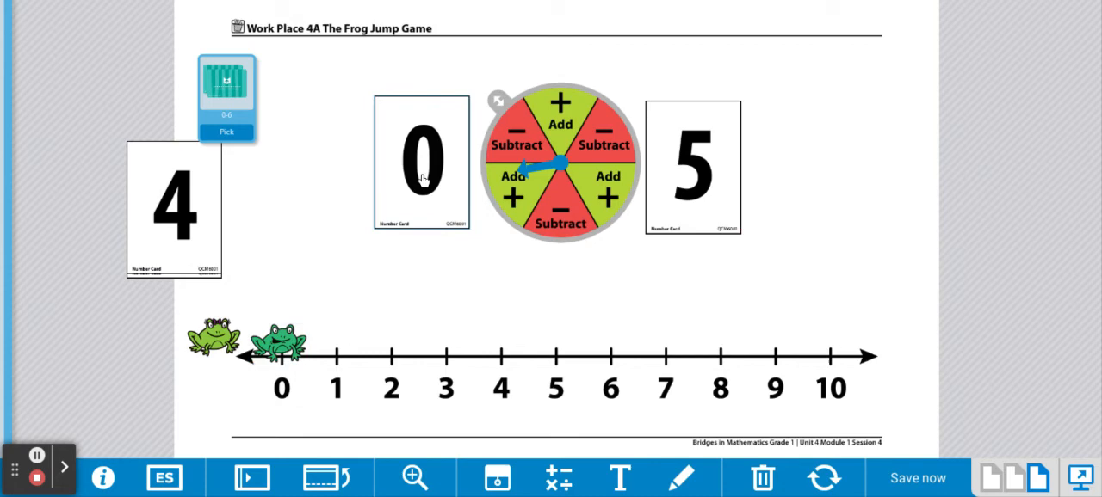
mouse_move(360, 325)
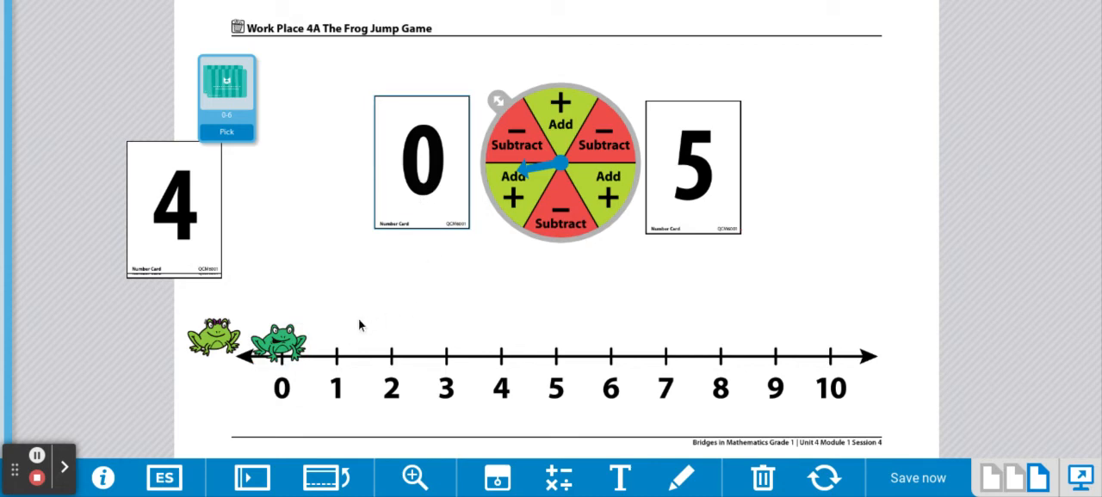
mouse_move(717, 189)
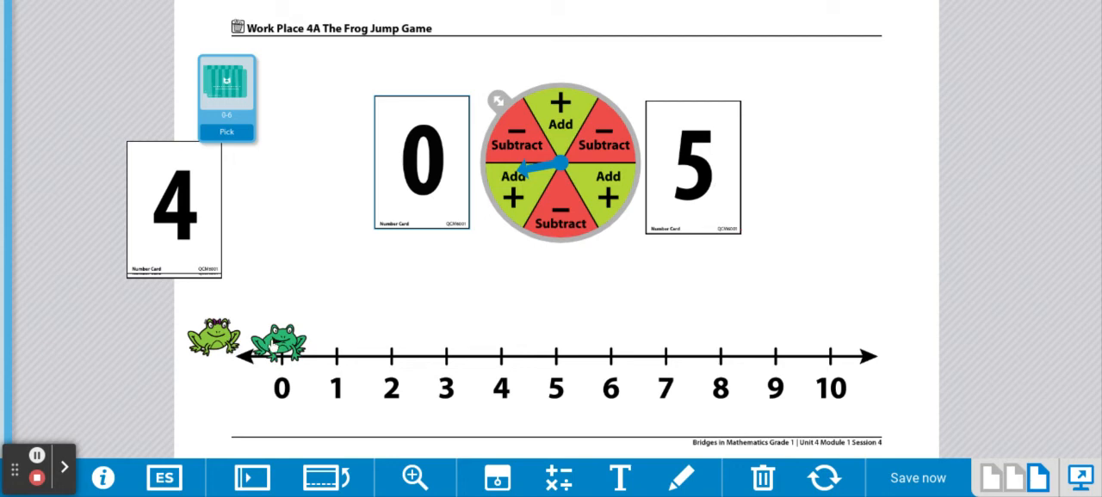
drag(276, 336, 387, 348)
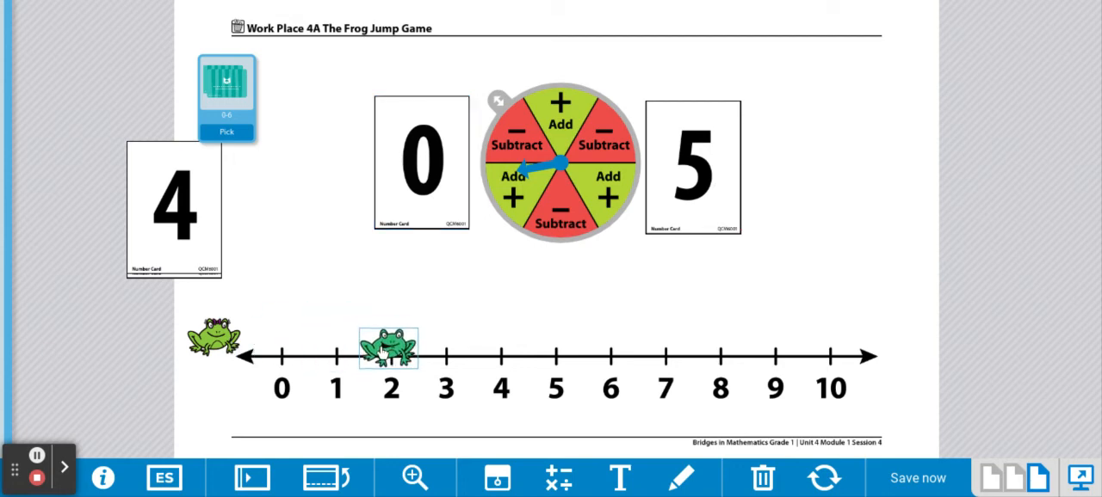
drag(388, 348, 461, 348)
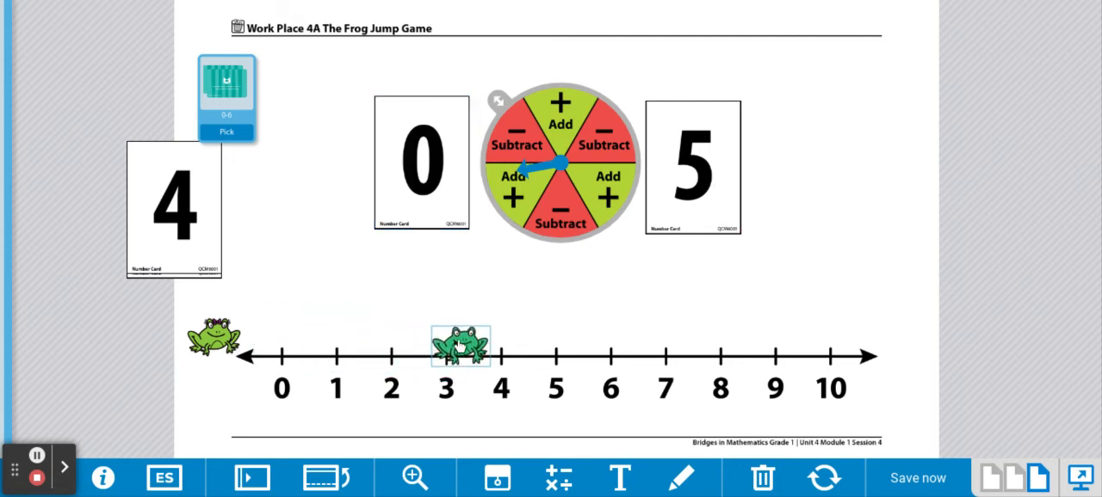
drag(460, 344, 552, 337)
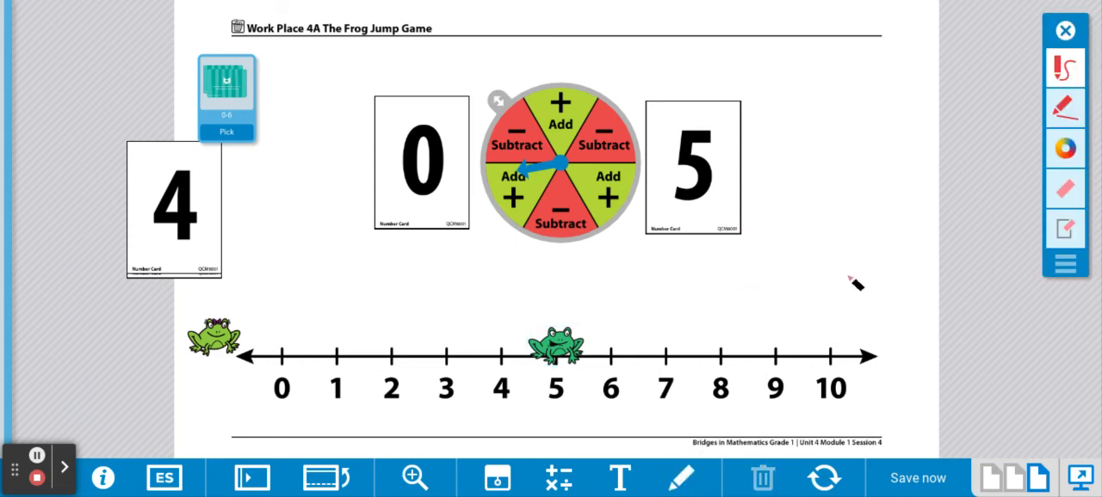
mouse_move(537, 368)
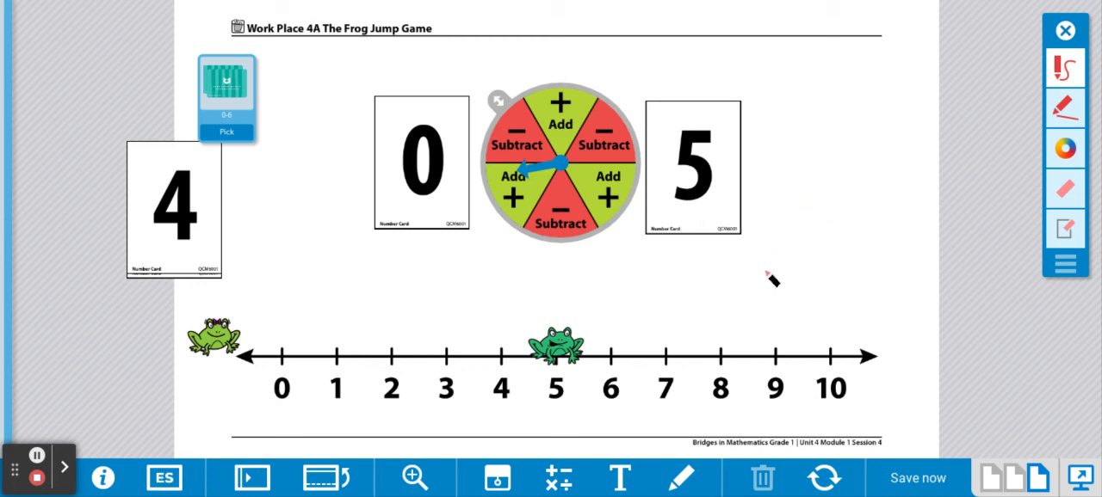
Write 0 + 5 = 5 in red under the cards and save the board
drag(771, 279, 745, 262)
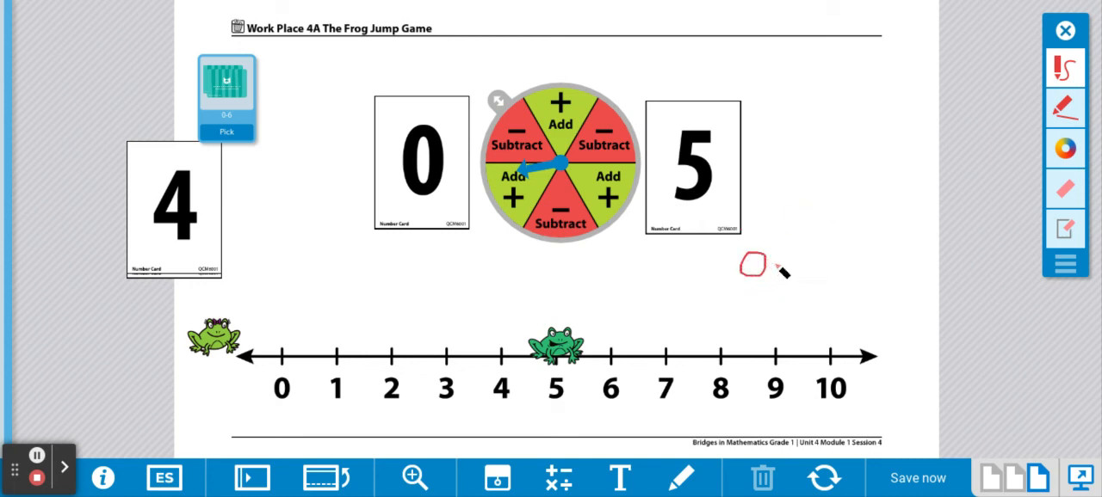
drag(770, 258, 788, 276)
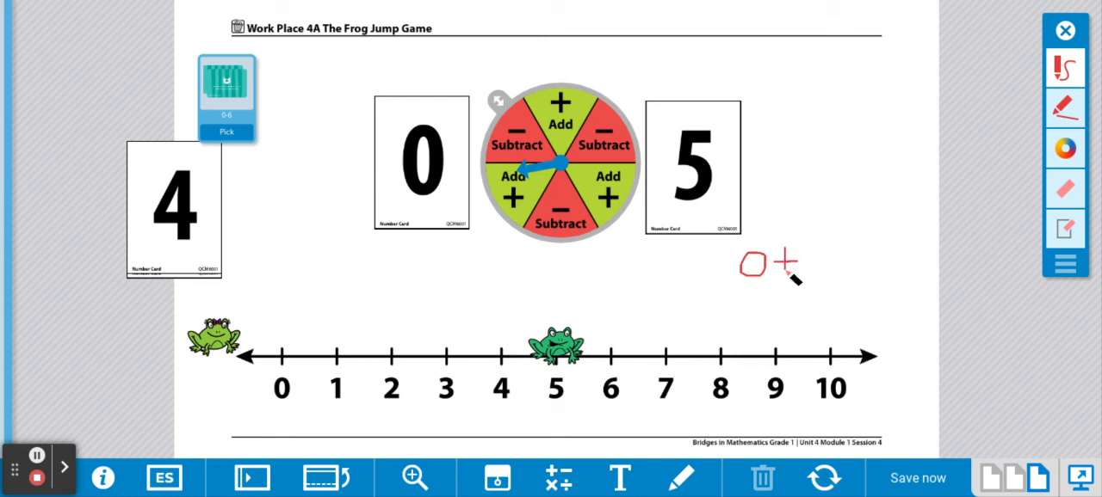
drag(804, 253, 796, 271)
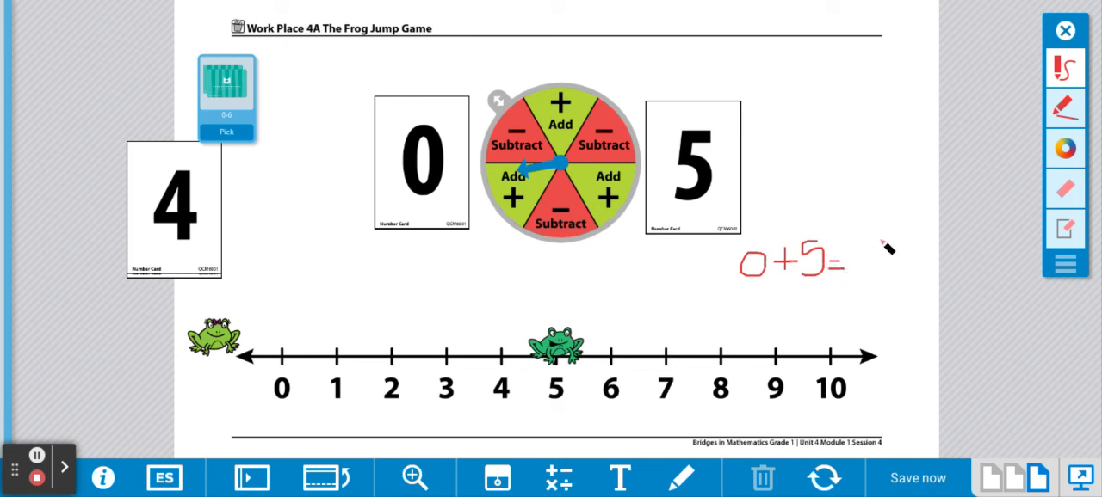
drag(860, 254, 874, 275)
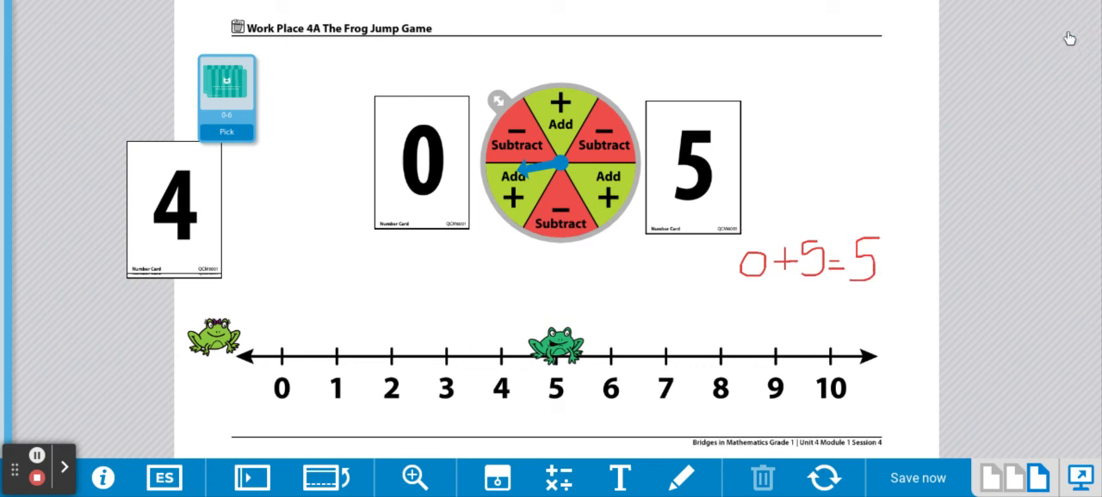
click(917, 478)
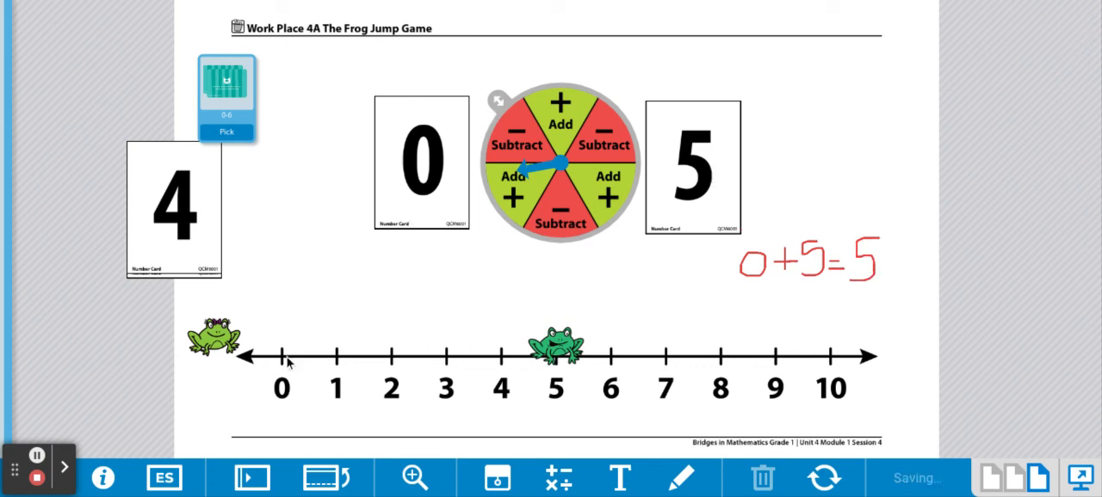